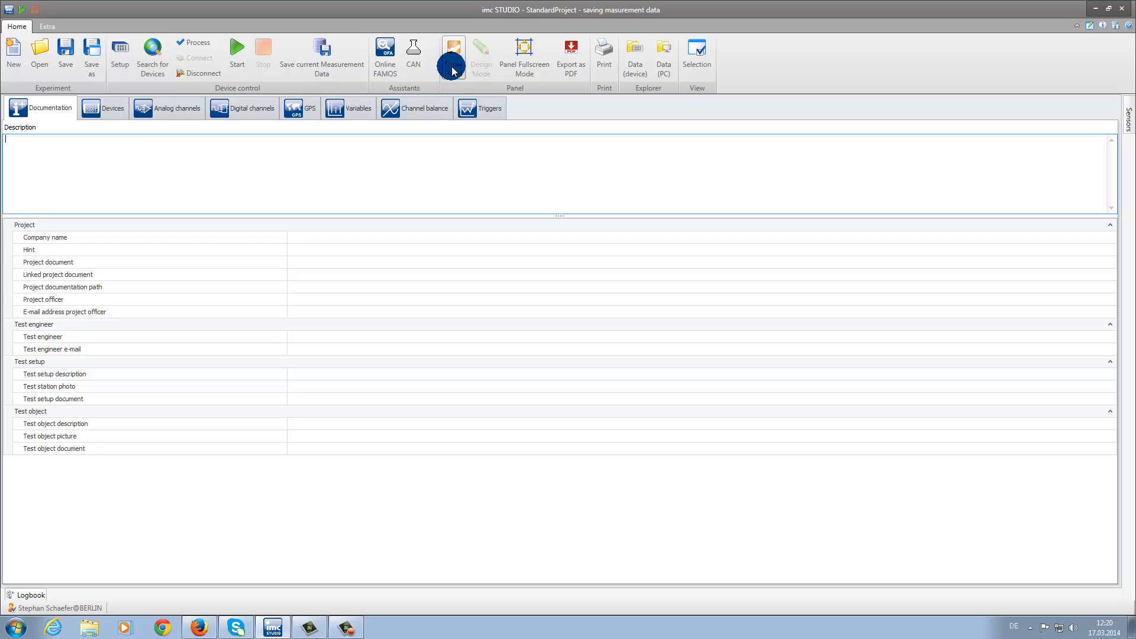
mouse_move(453, 51)
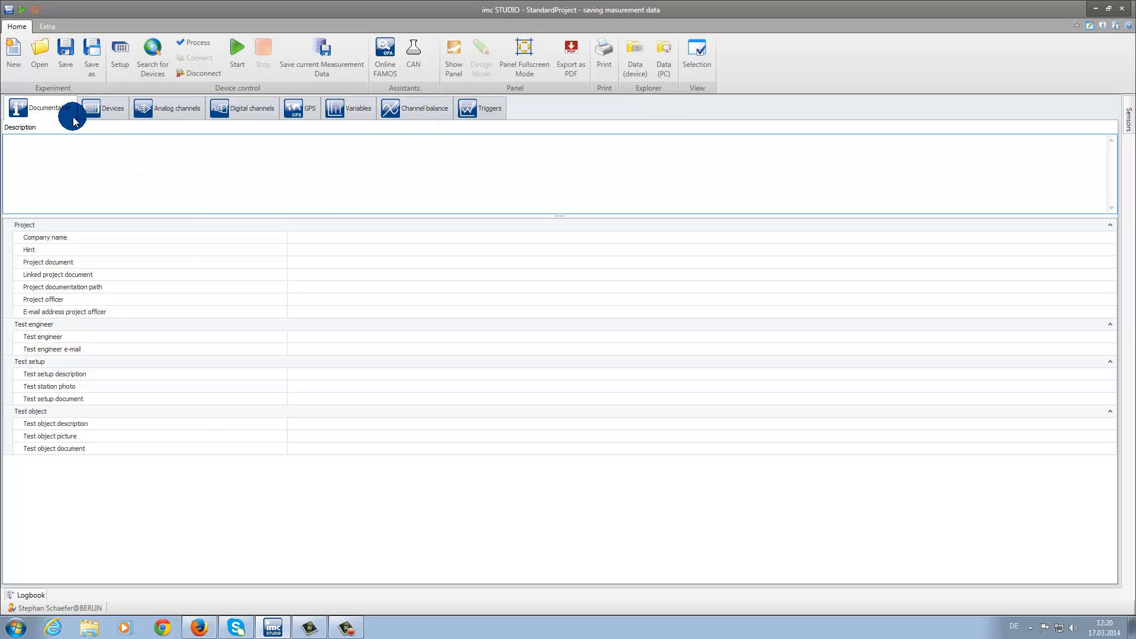
mouse_move(154, 129)
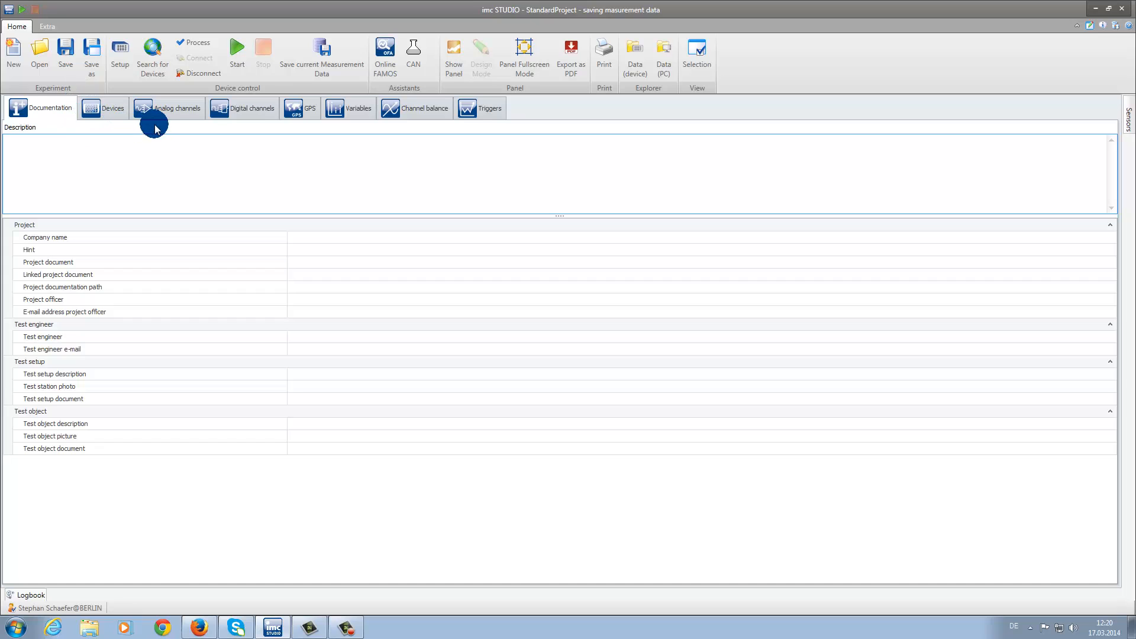
Step: Review the Analog channels page, then switch to the project's Variables list
click(175, 107)
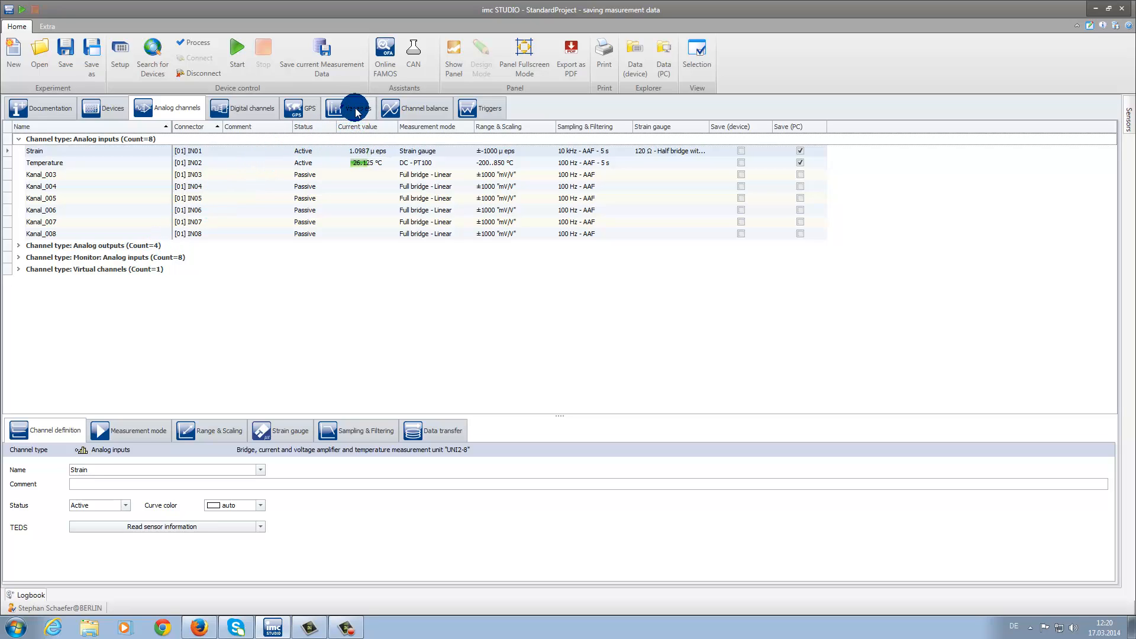
click(357, 107)
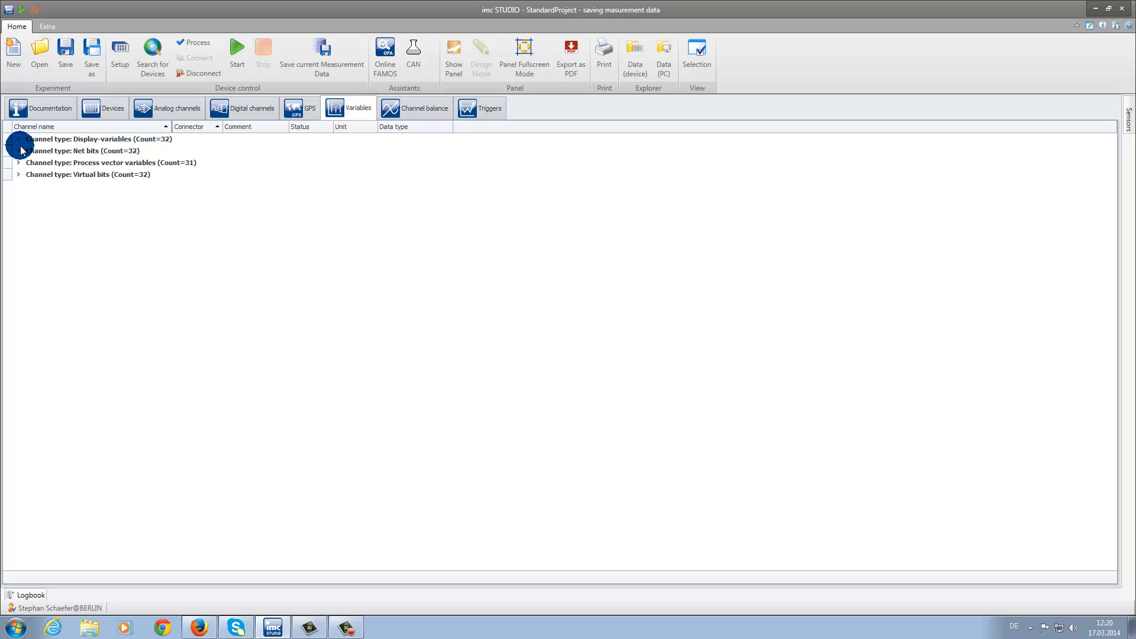
click(19, 139)
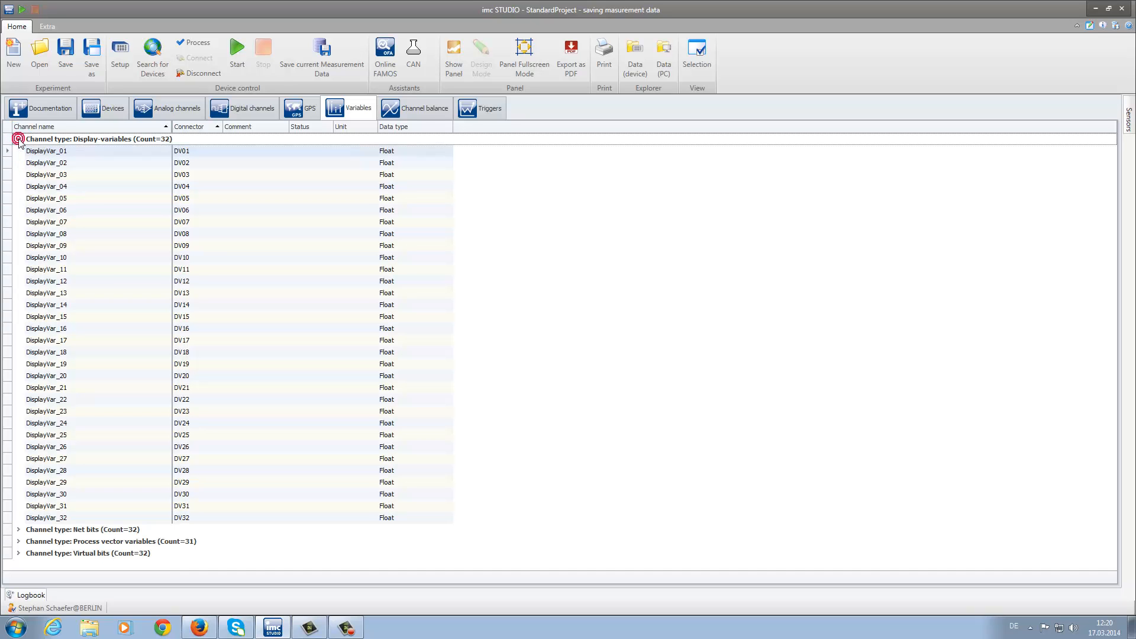
click(18, 139)
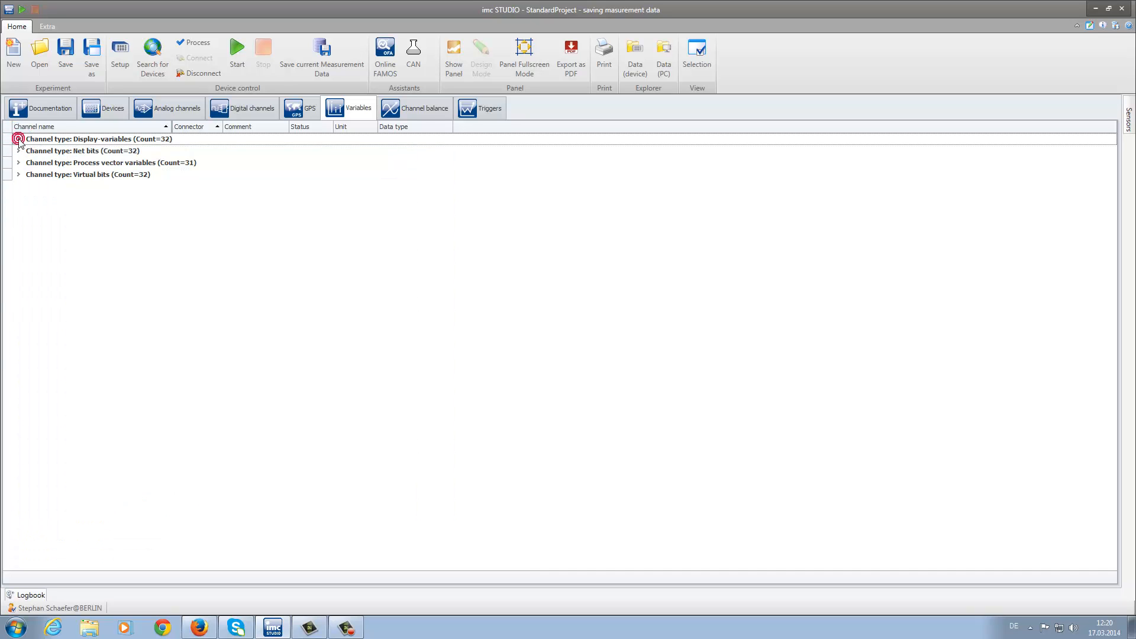
click(19, 162)
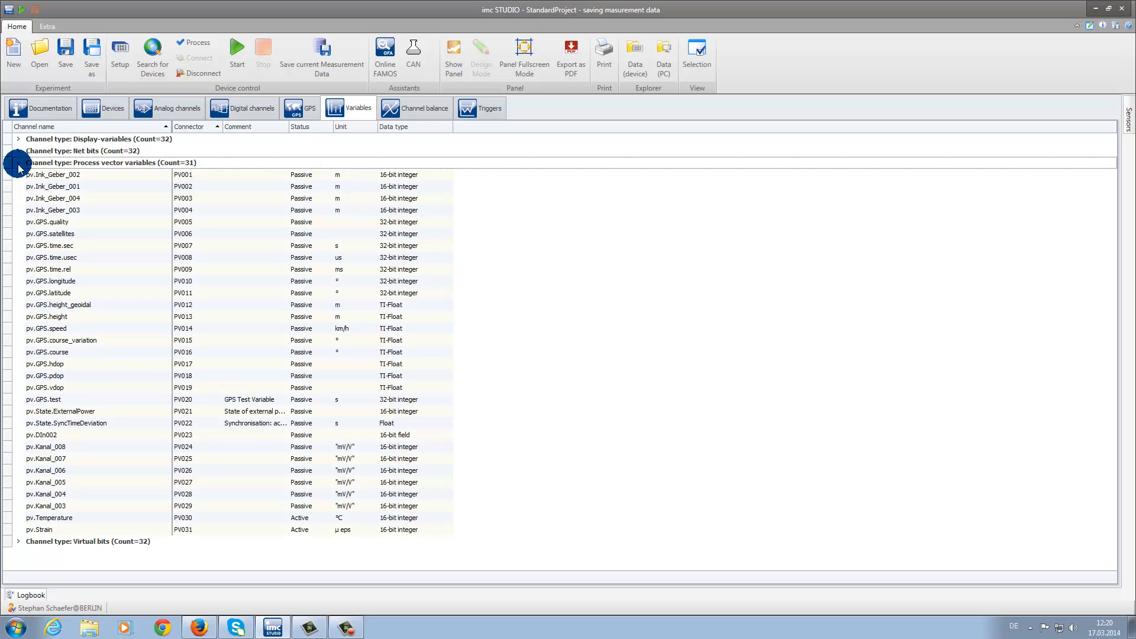
click(17, 162)
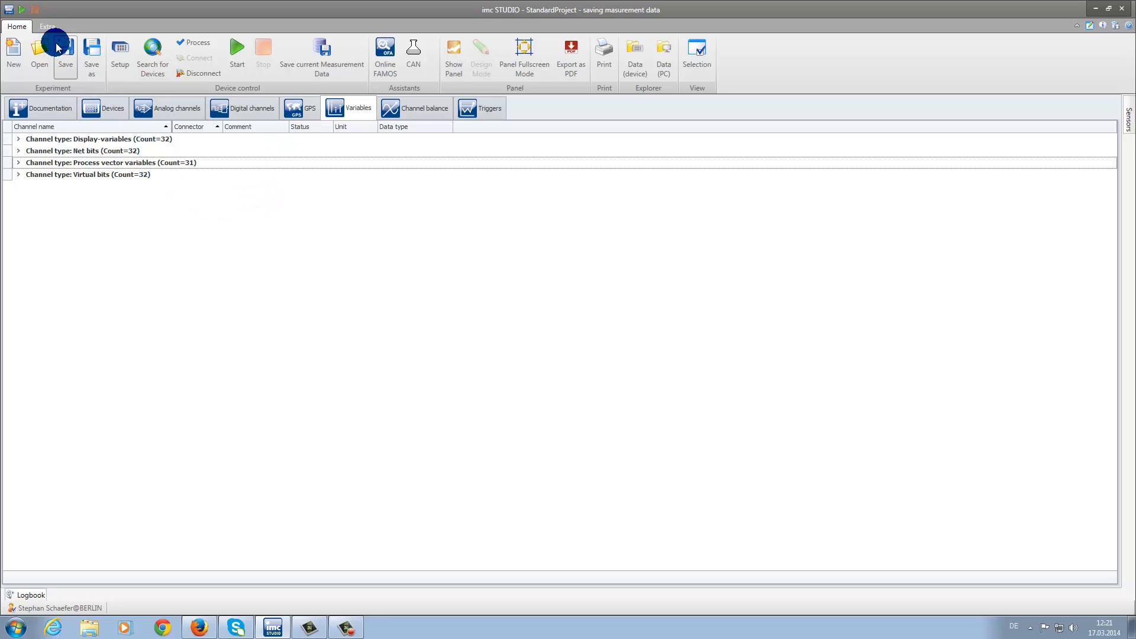
Step: Browse the View selection list (default, Standard, Compact, Complete) on the Extra ribbon
click(47, 26)
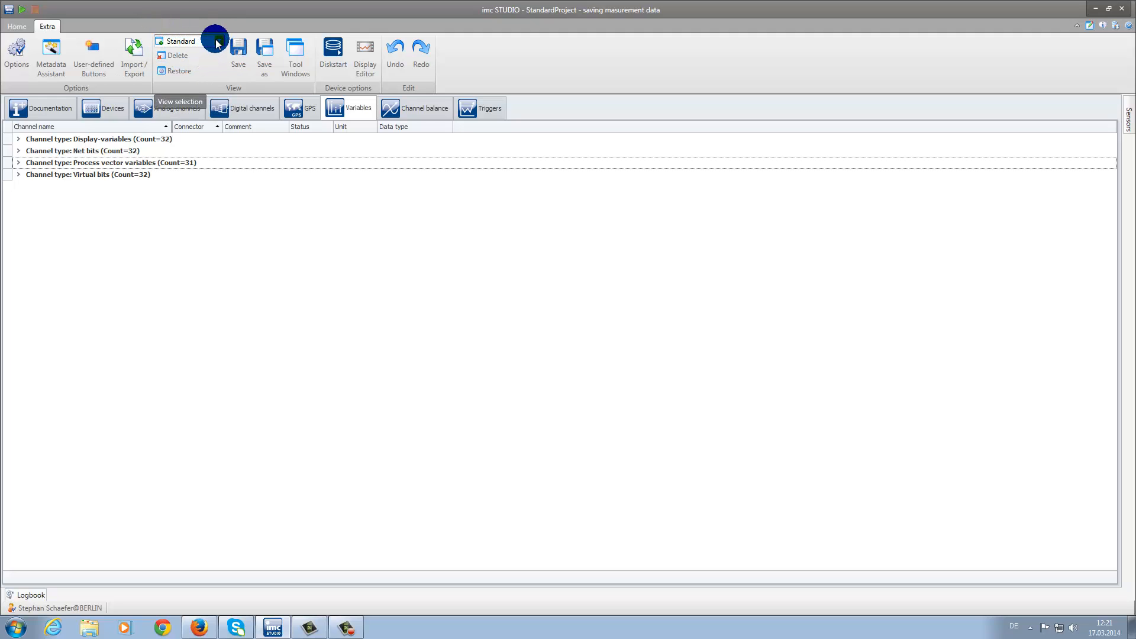
click(218, 41)
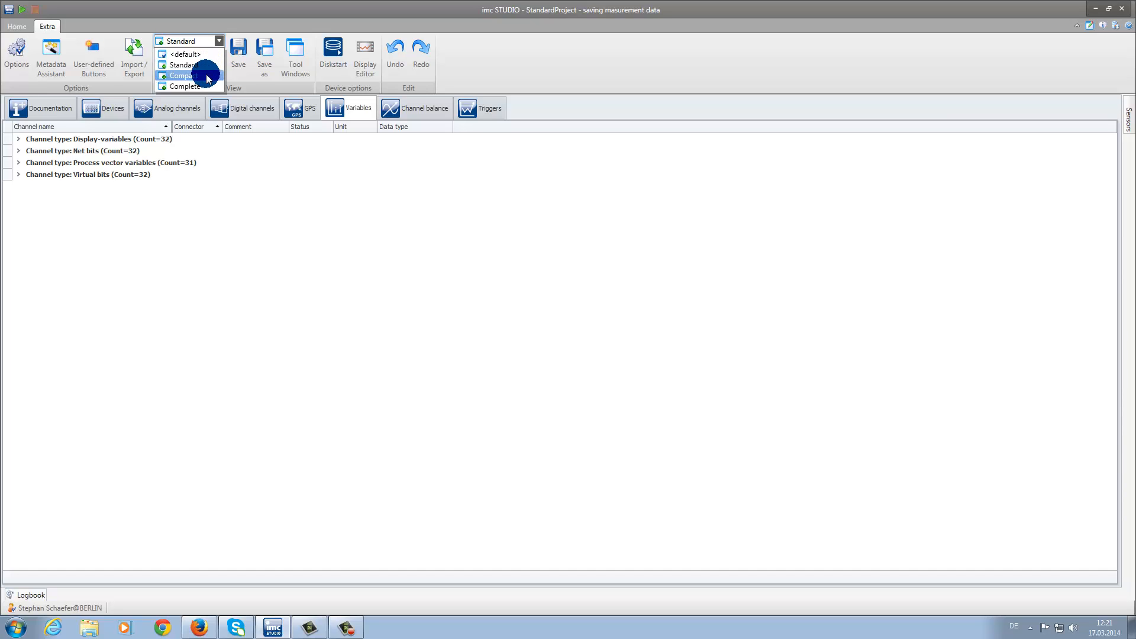
mouse_move(184, 86)
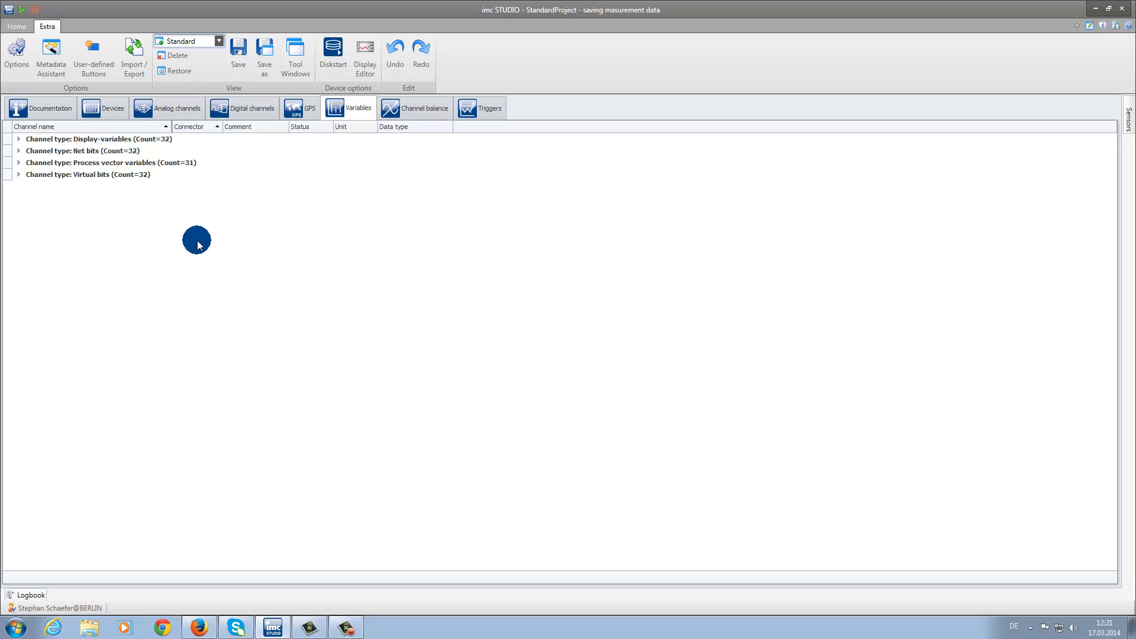
click(13, 27)
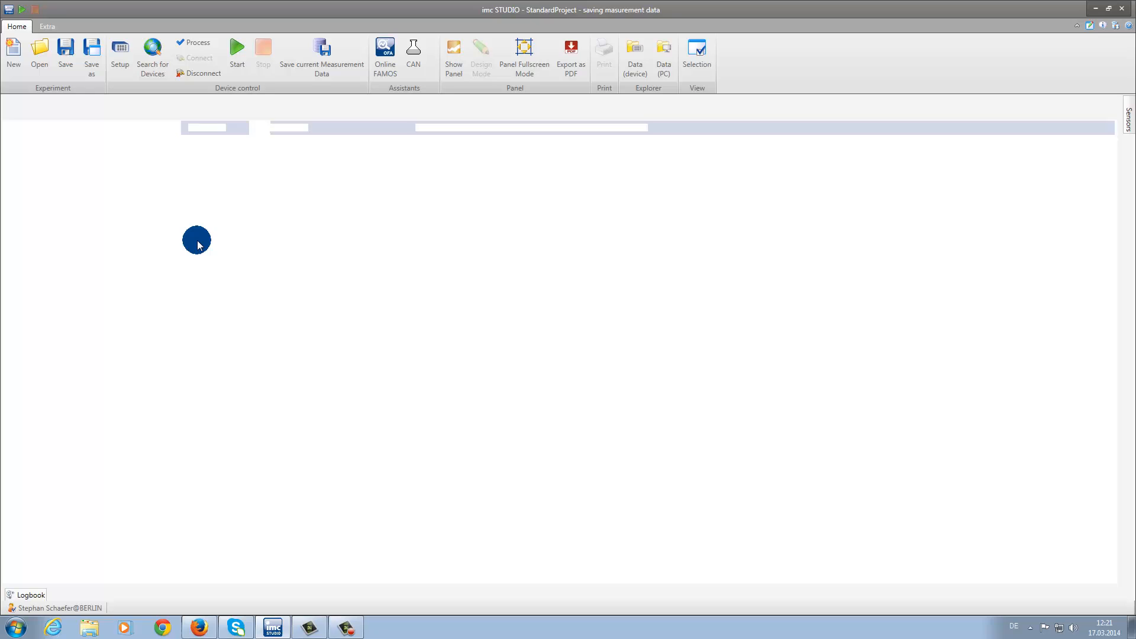
Step: Show the Strain channel's strain gauge and data transfer settings with a widened Analog inputs table
click(120, 55)
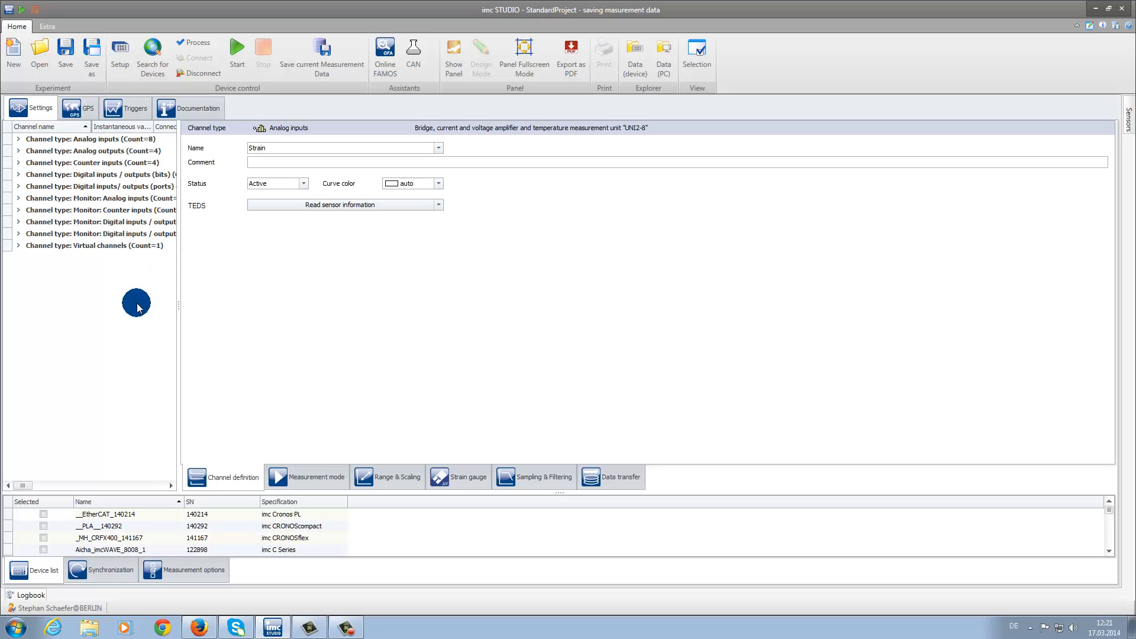
mouse_move(22, 271)
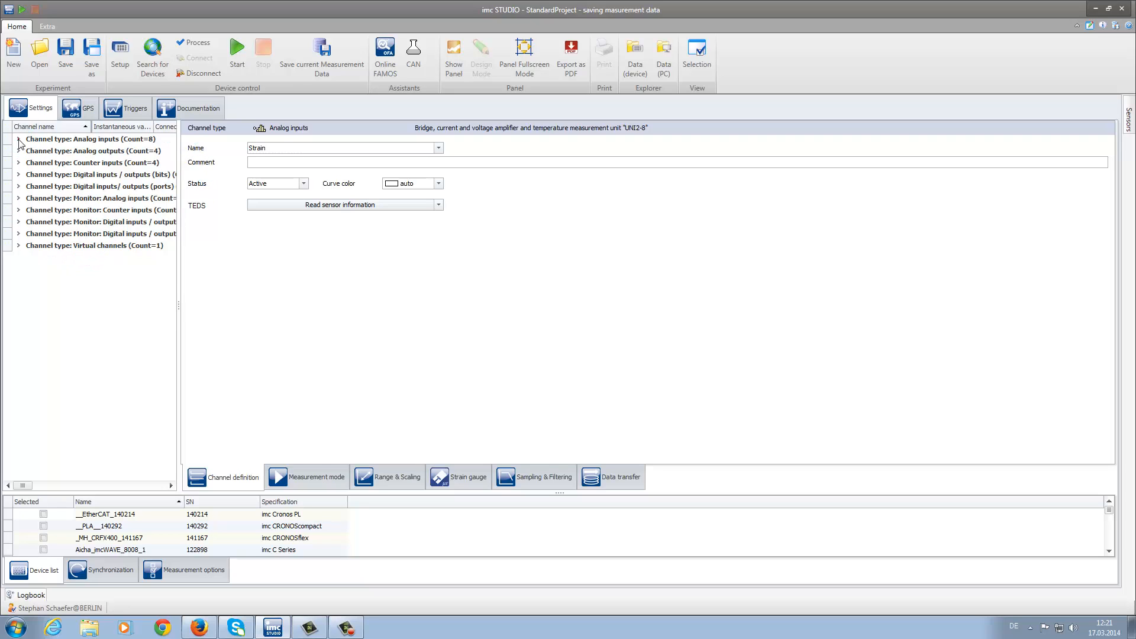
click(18, 139)
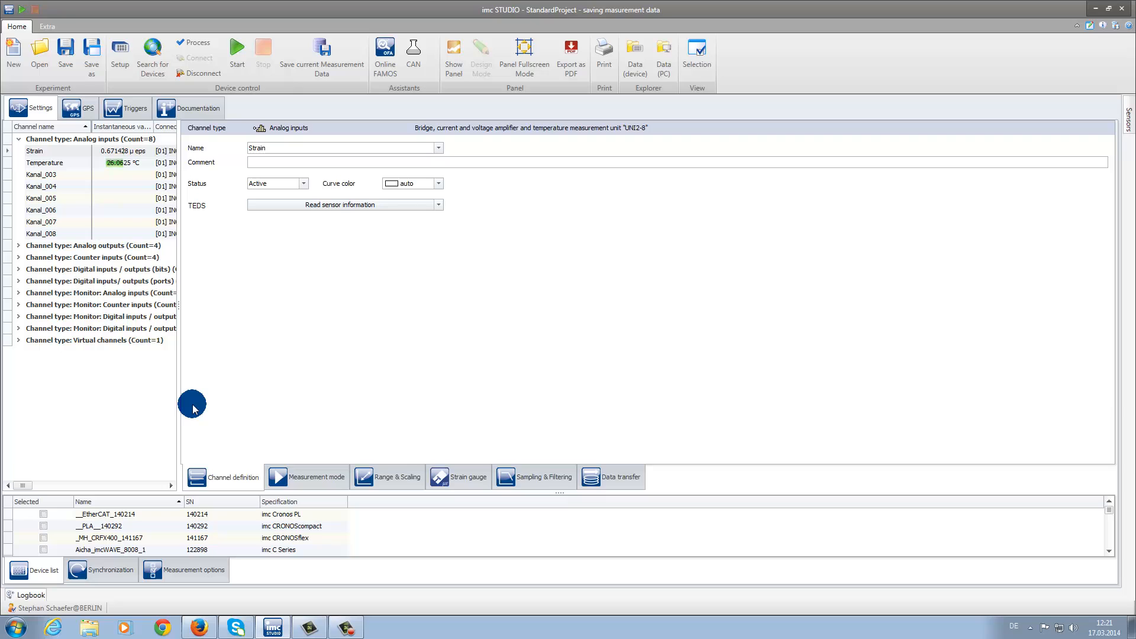
mouse_move(288, 464)
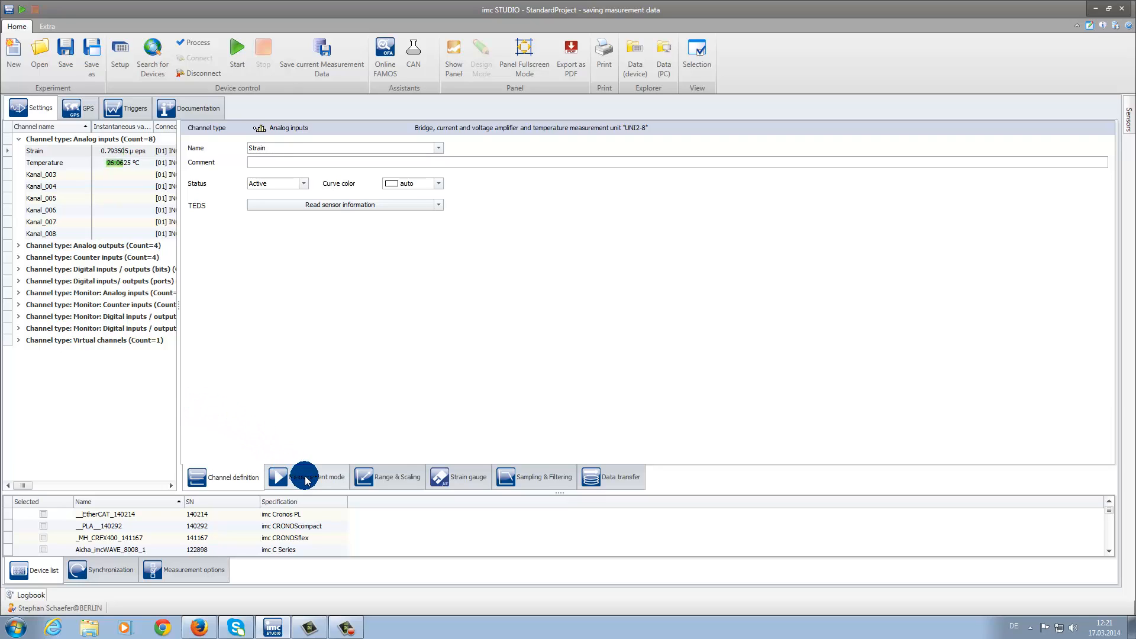
click(466, 477)
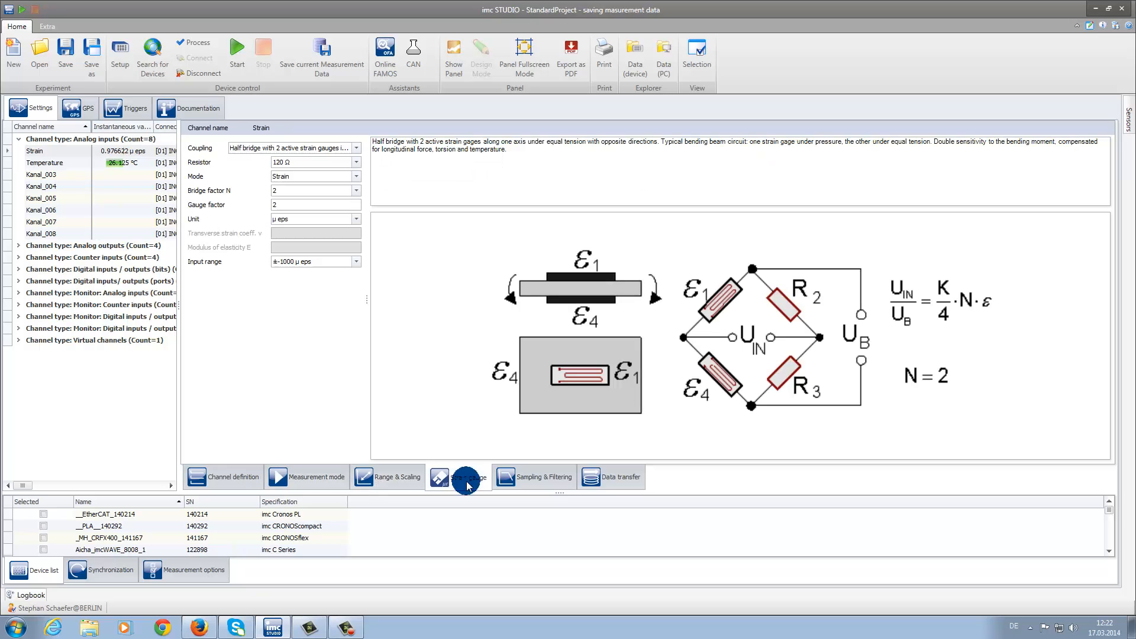
click(611, 476)
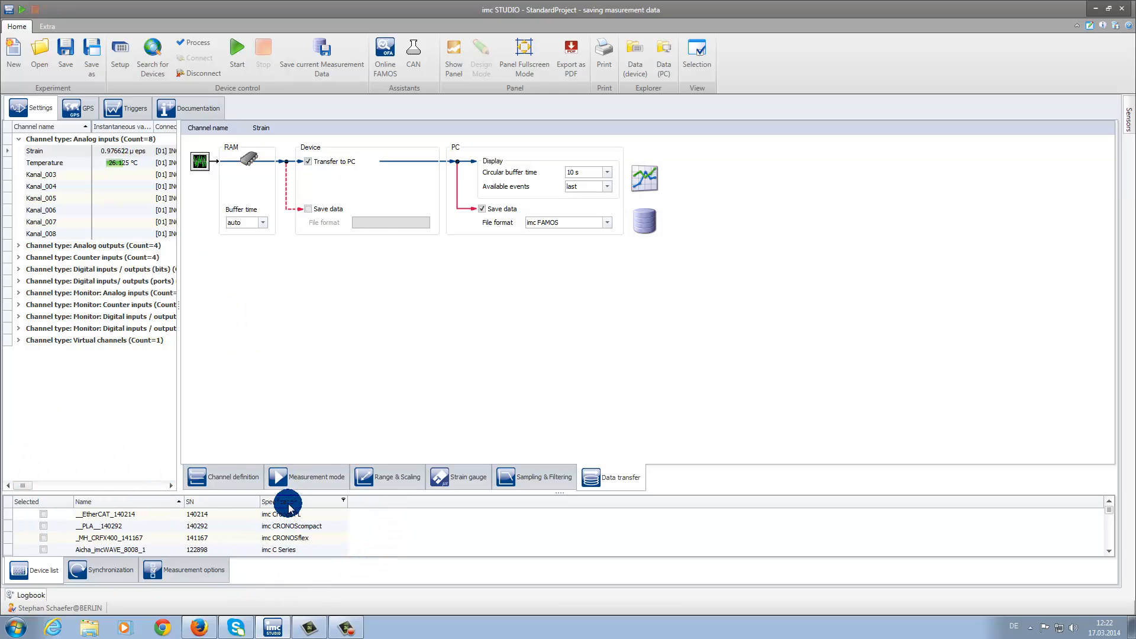
drag(289, 507, 284, 427)
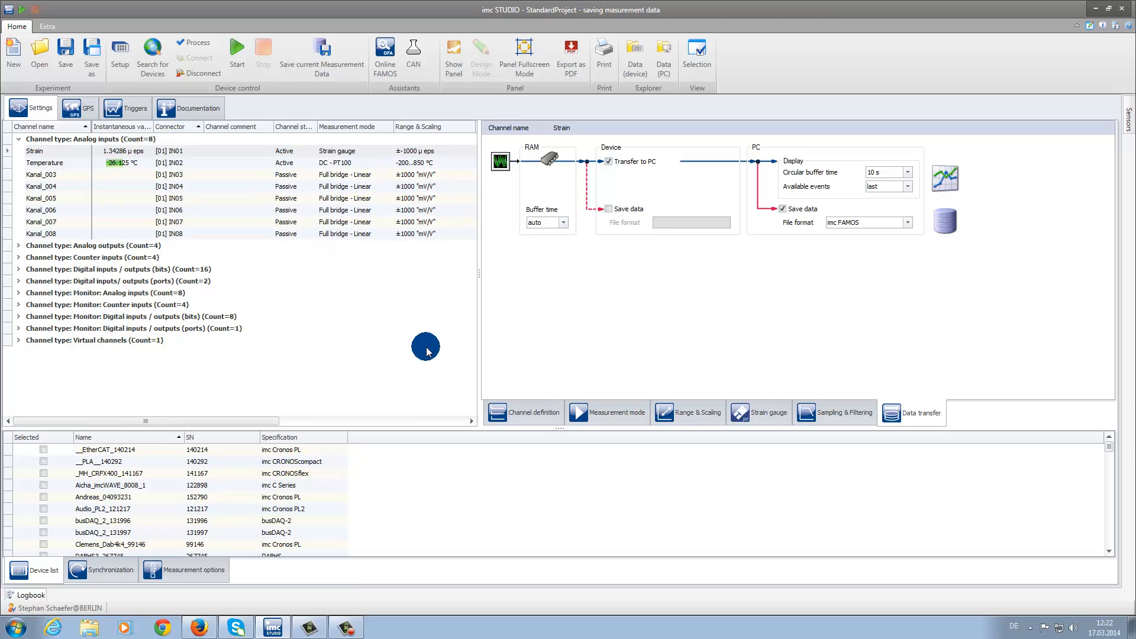
mouse_move(388, 344)
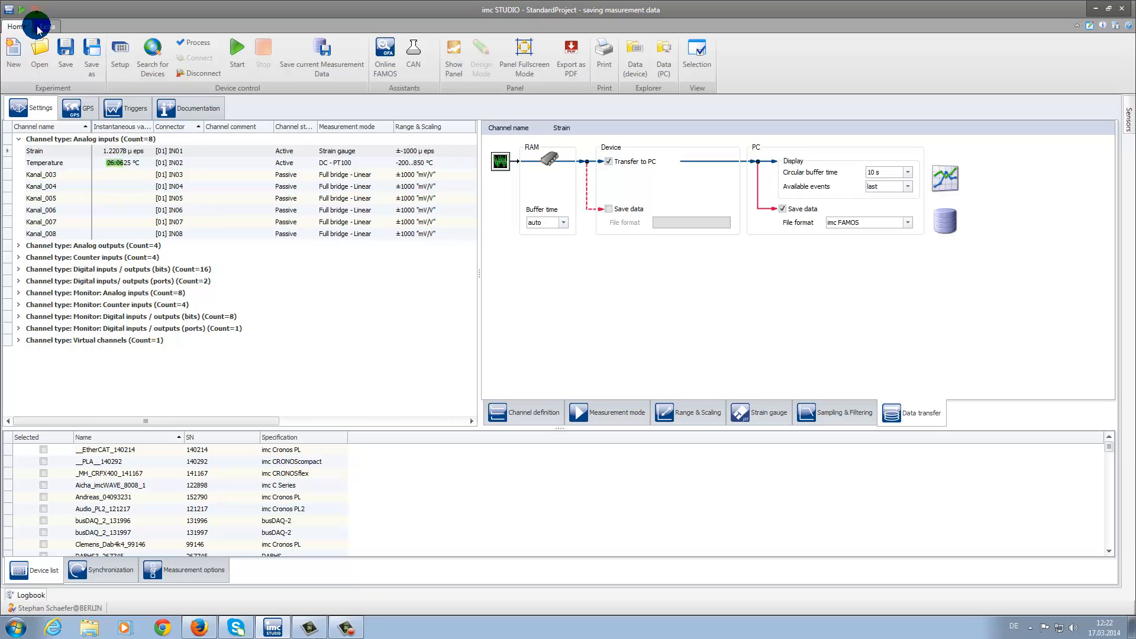
Step: Select the Complete view, landing on the project documentation page
click(46, 26)
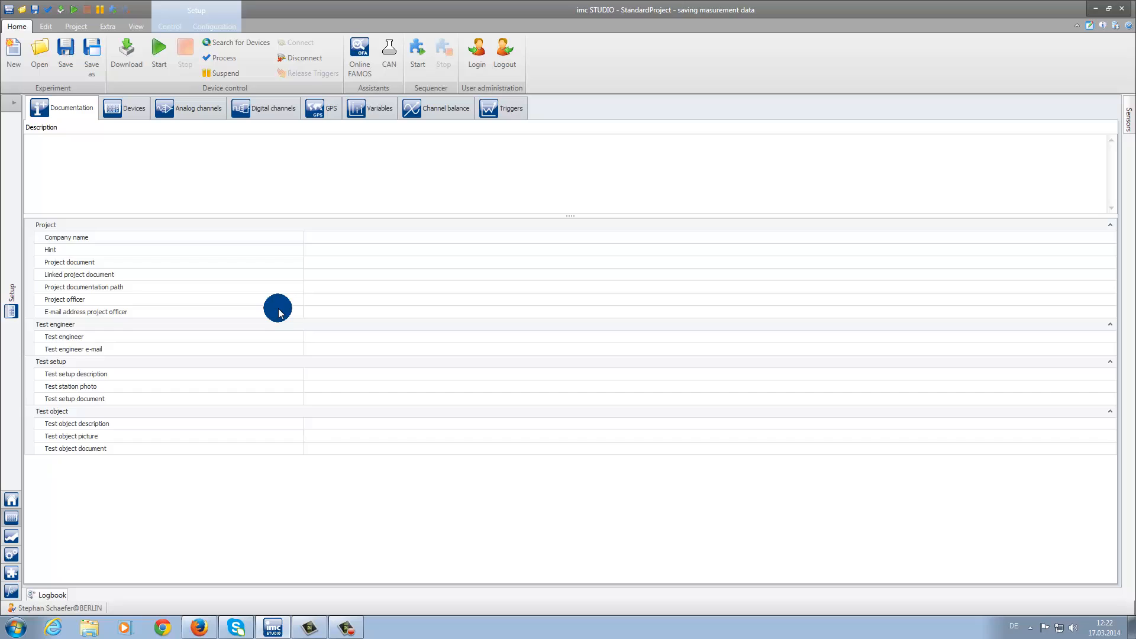
mouse_move(126, 391)
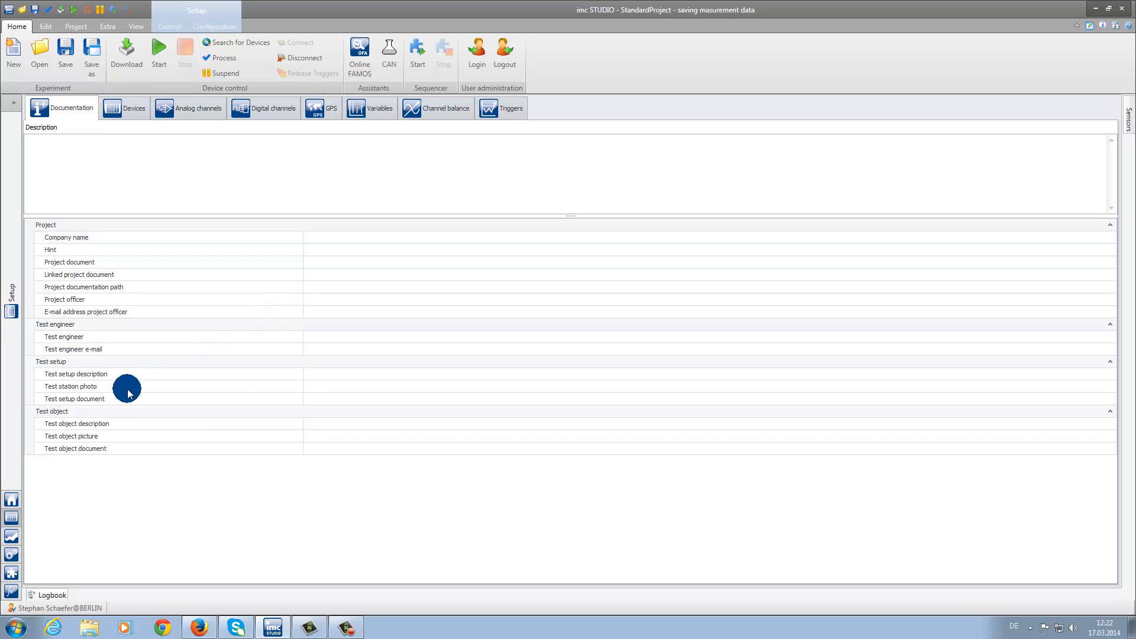
mouse_move(39, 421)
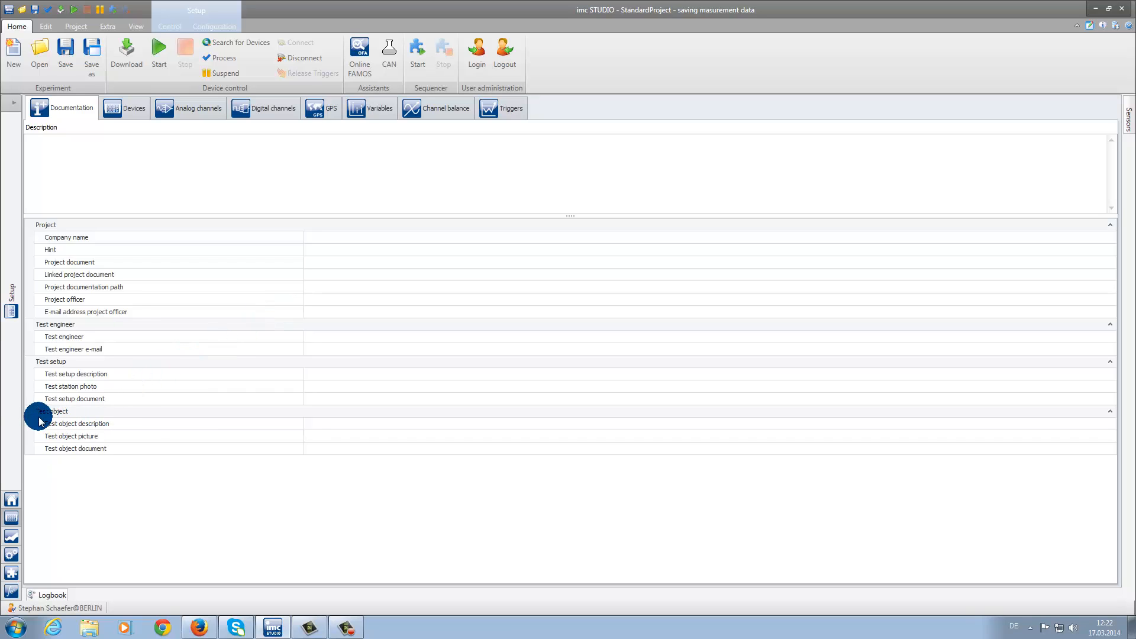
mouse_move(11, 442)
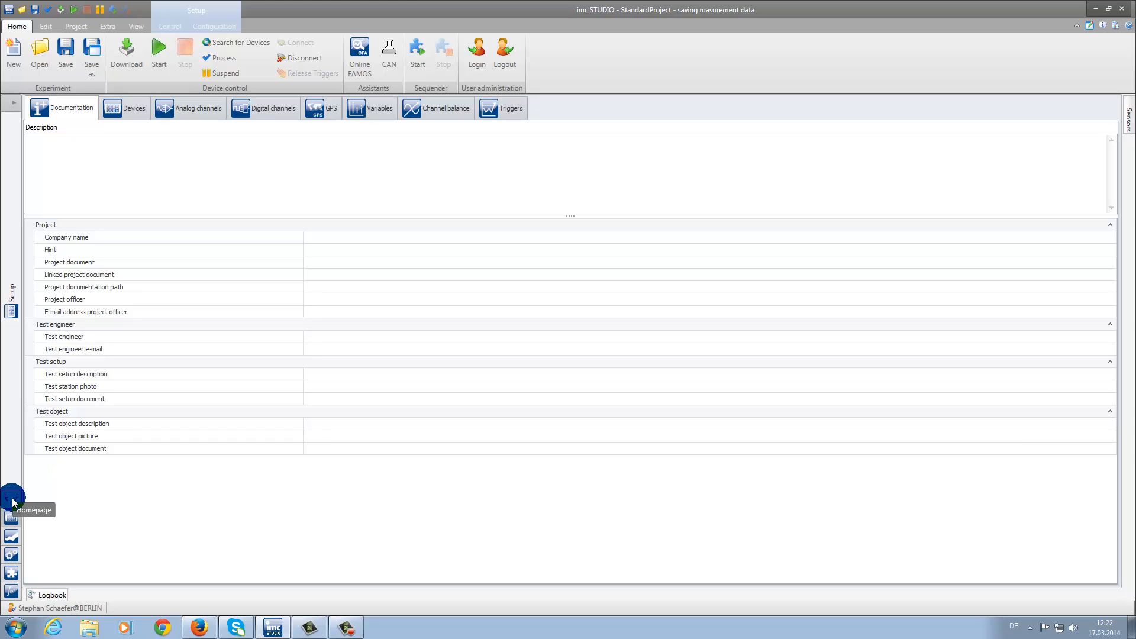
mouse_move(11, 517)
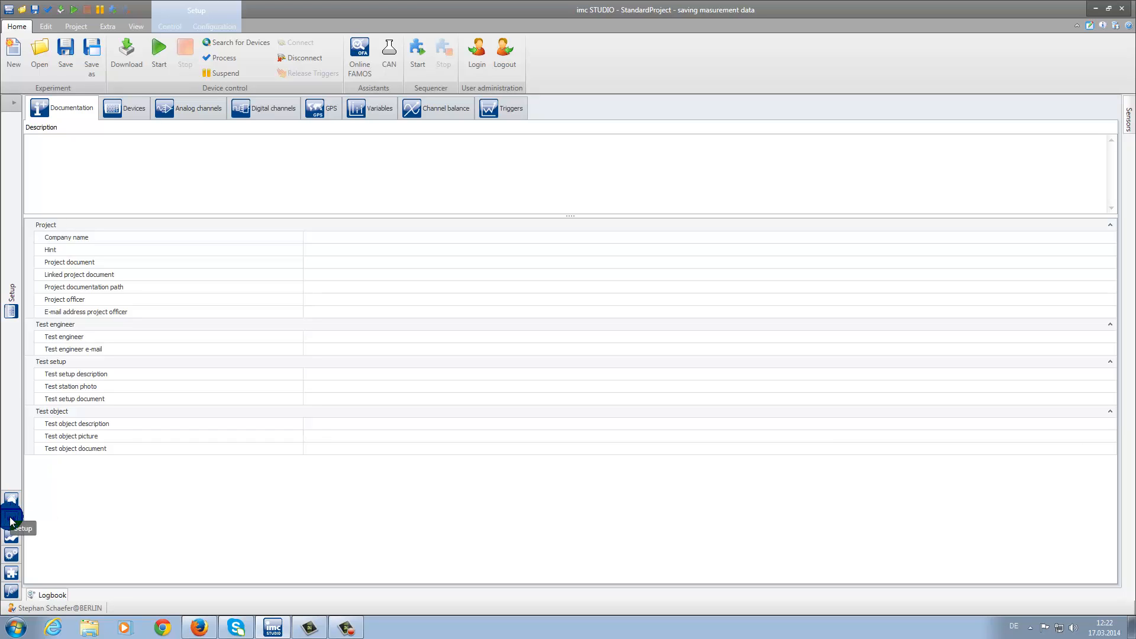